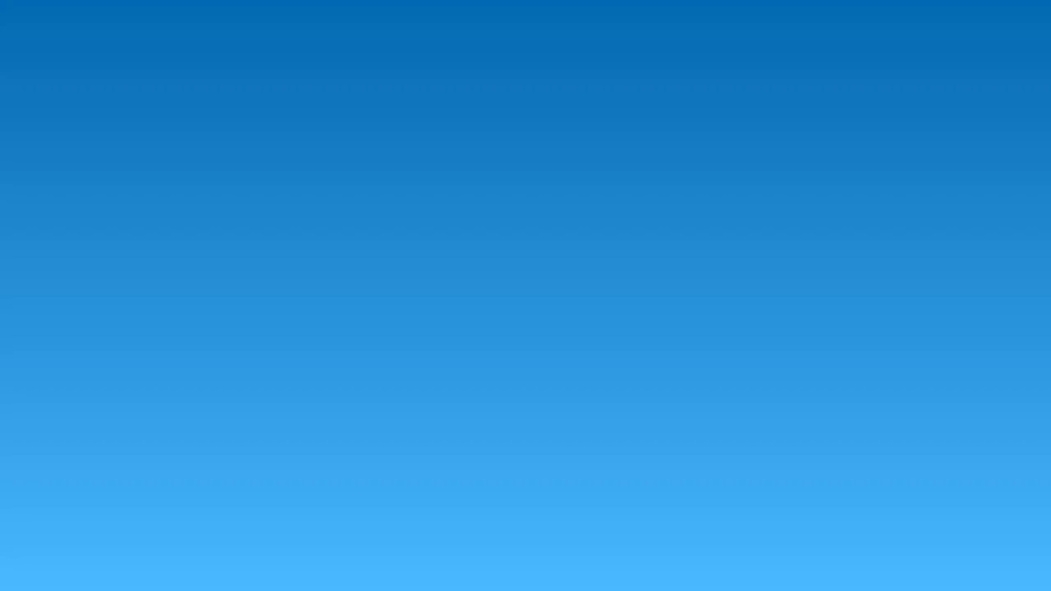
pyautogui.write('Mindful Bre')
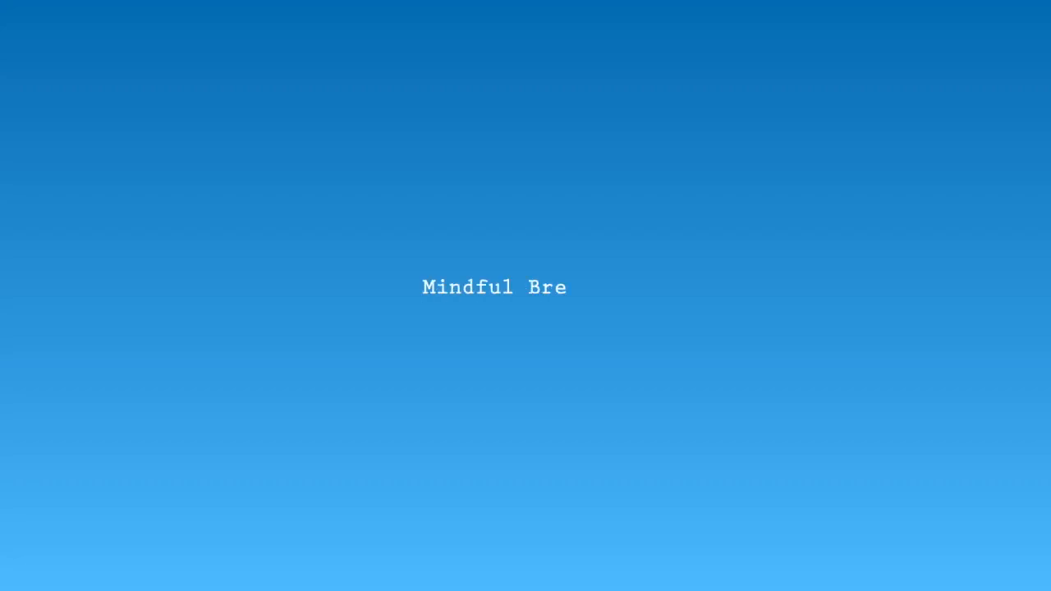
pyautogui.write('athing')
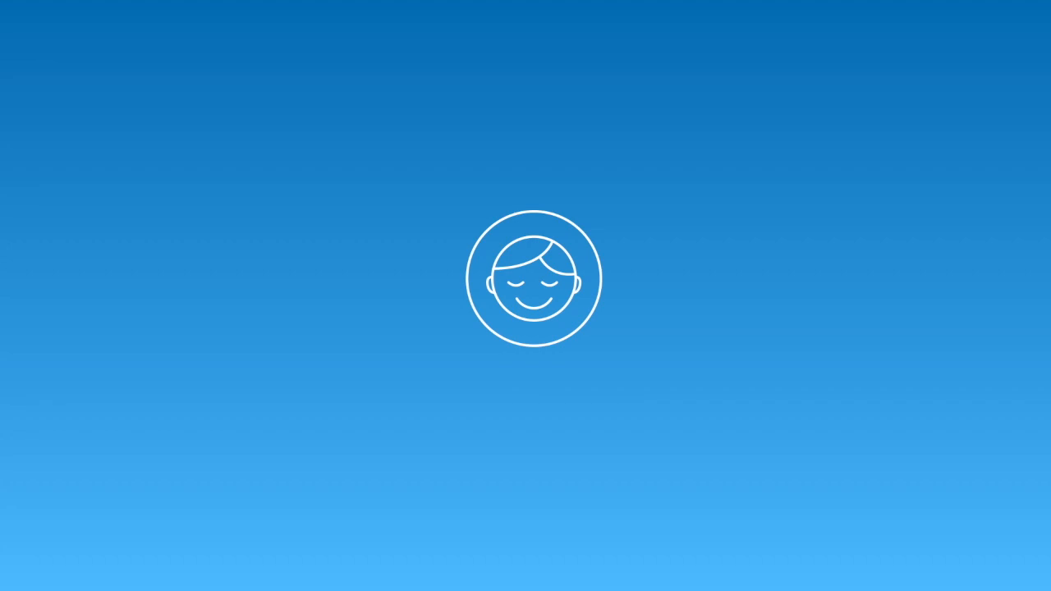
pyautogui.write('Ten Minu')
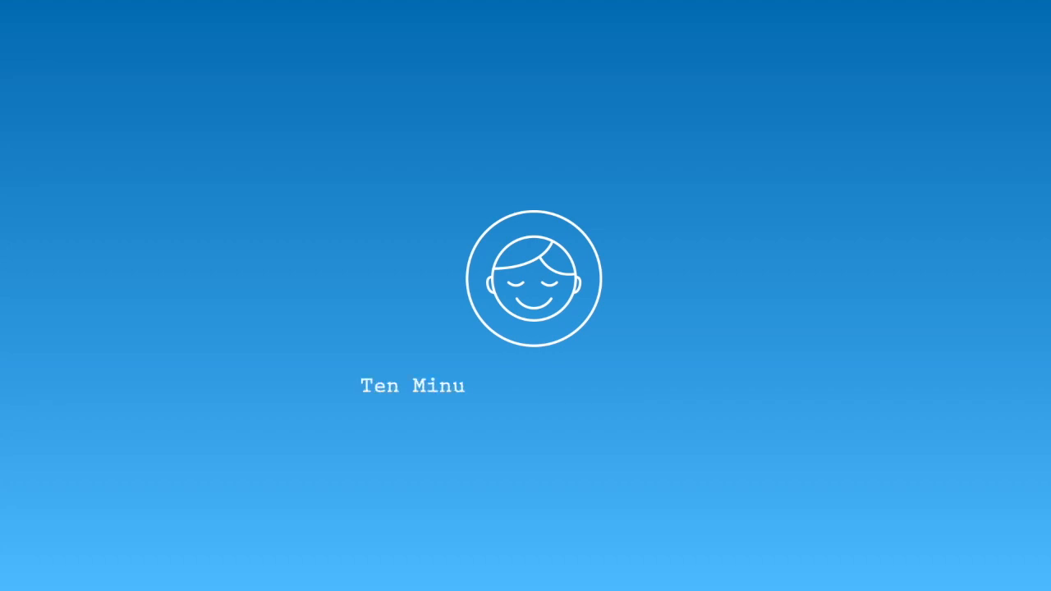
pyautogui.write('te Guided Me')
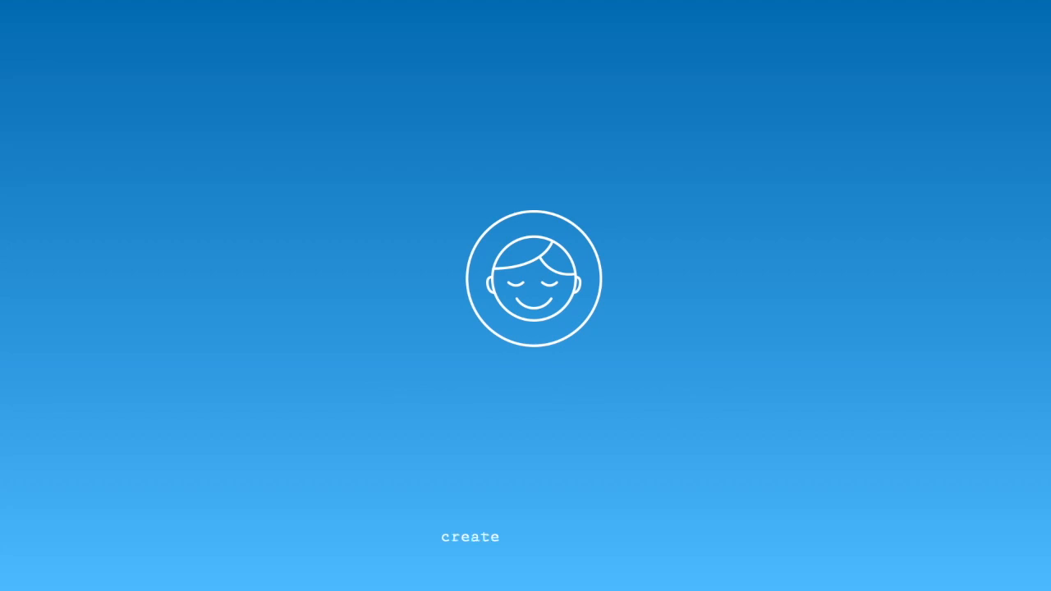
pyautogui.write('min')
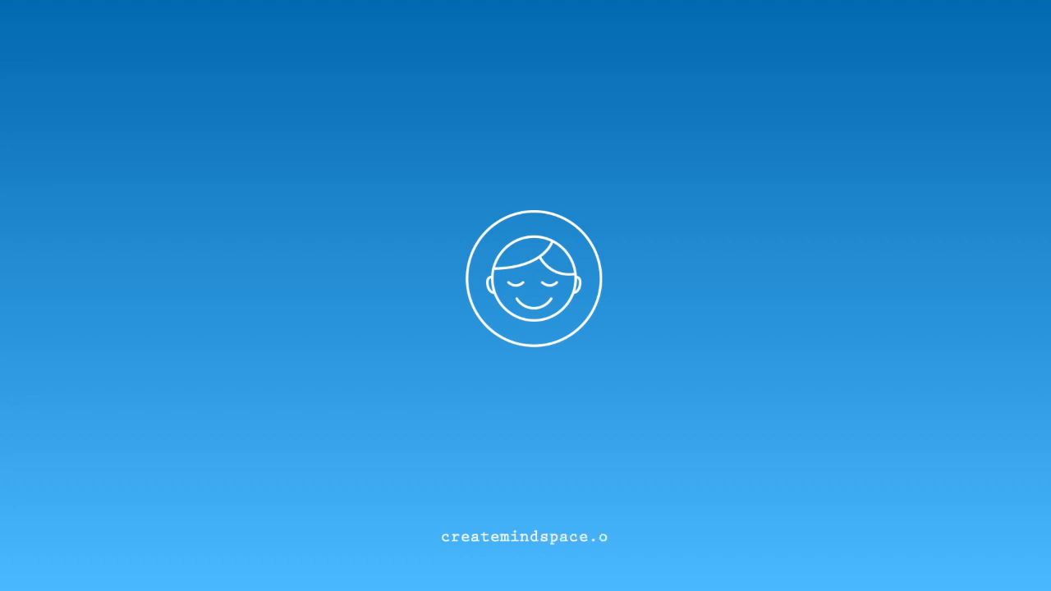
pyautogui.write('rg')
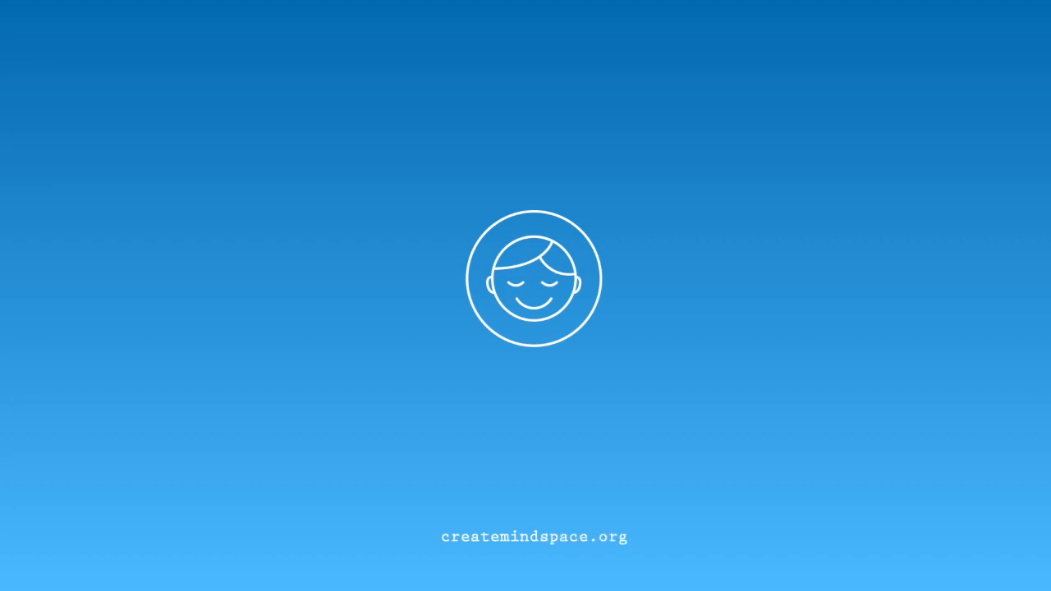